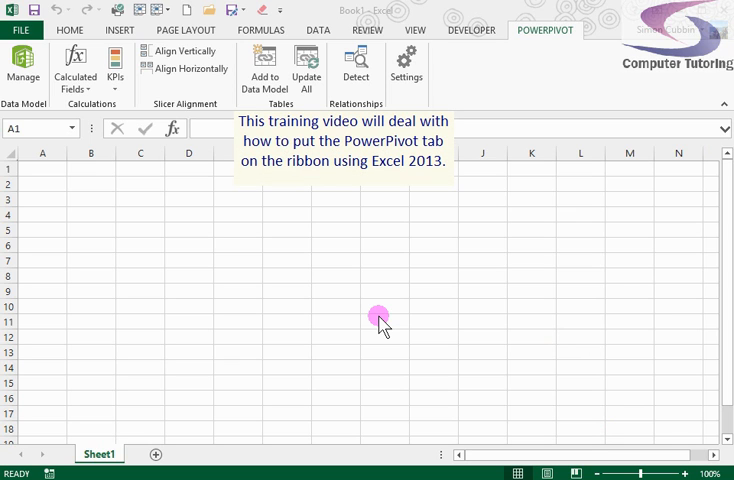
mouse_move(540, 13)
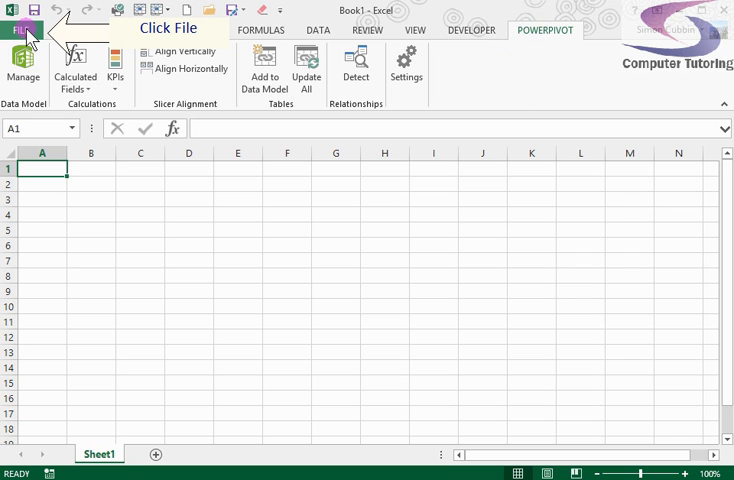
Reach the COM Add-Ins list via File > Options > Add-Ins with Manage set to COM Add-ins
left_click(30, 28)
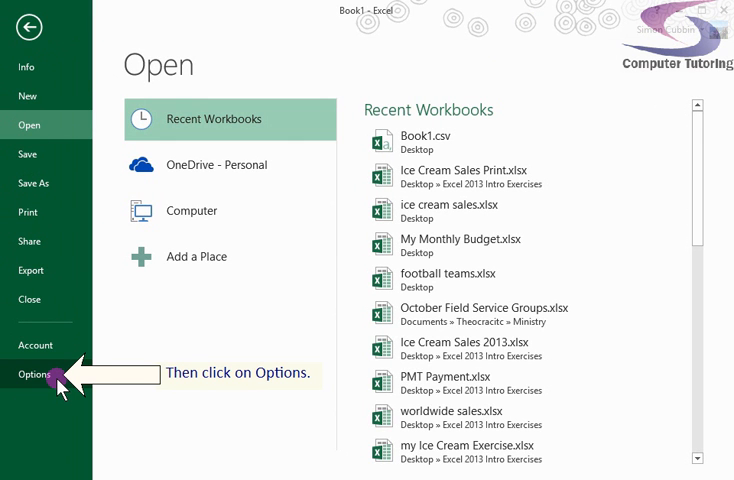
left_click(37, 374)
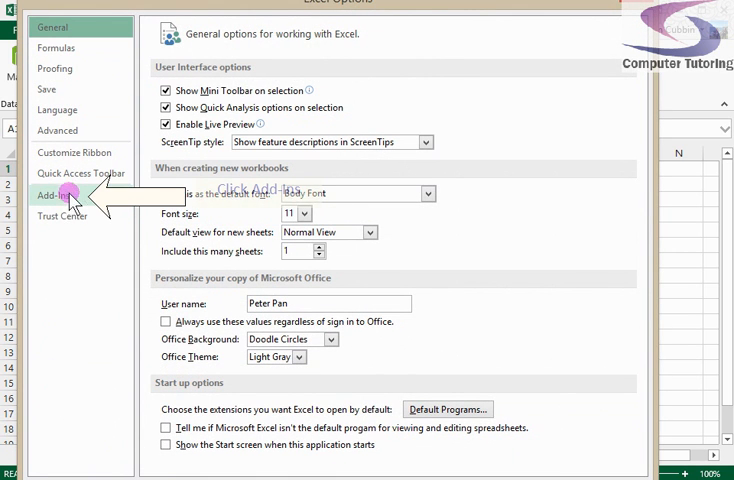
left_click(60, 188)
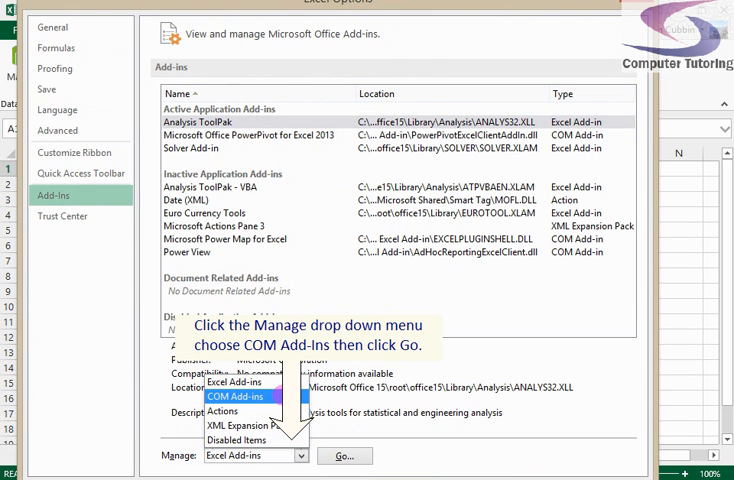
left_click(237, 382)
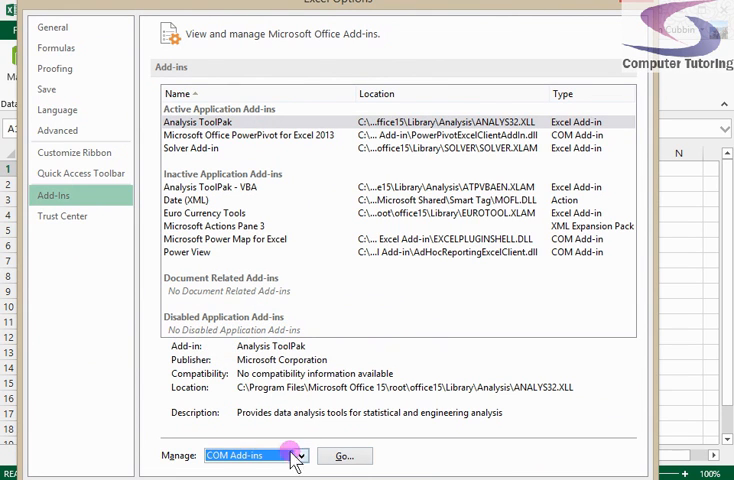
left_click(344, 455)
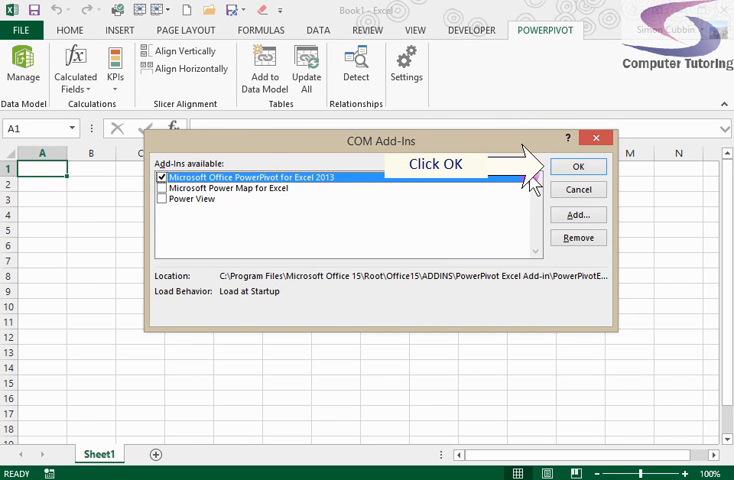
Confirm enabling Microsoft Office PowerPivot for Excel 2013 so the PowerPivot ribbon tab appears
left_click(577, 166)
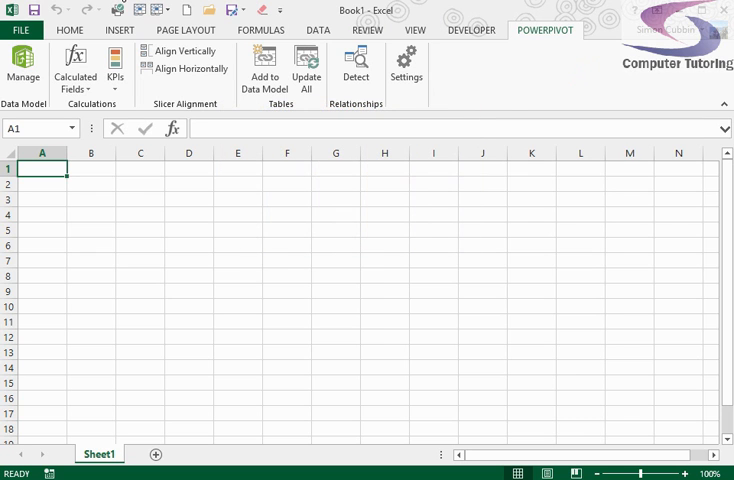
Launch the PowerPivot for Excel window for Book1 via Manage, showing an empty data model
left_click(22, 70)
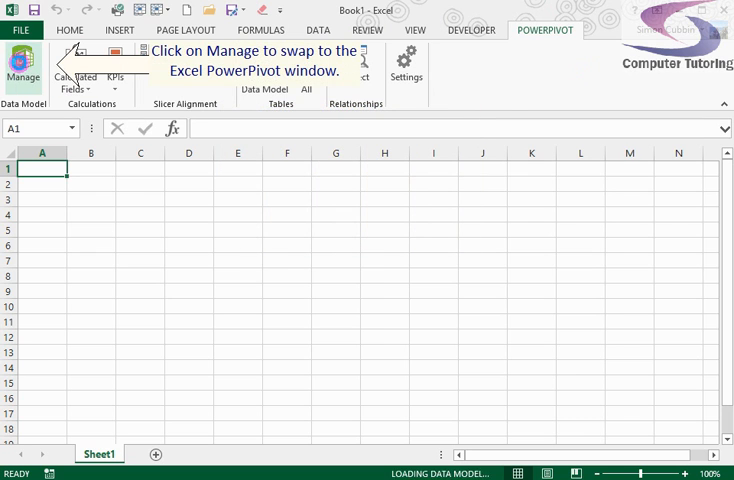
left_click(22, 70)
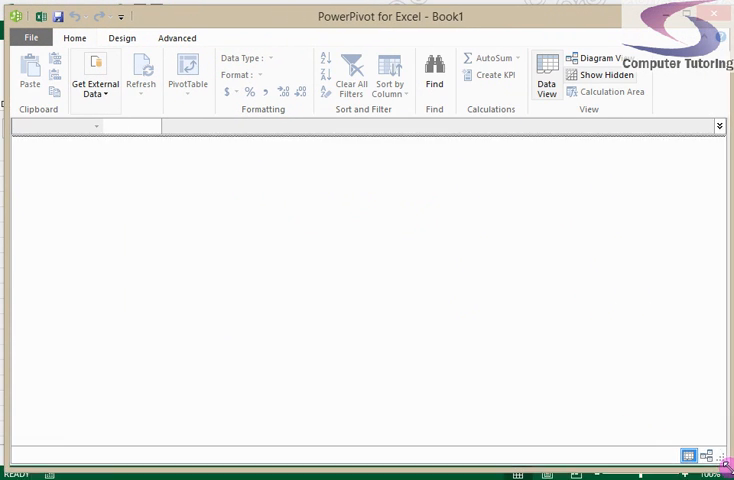
left_click(94, 78)
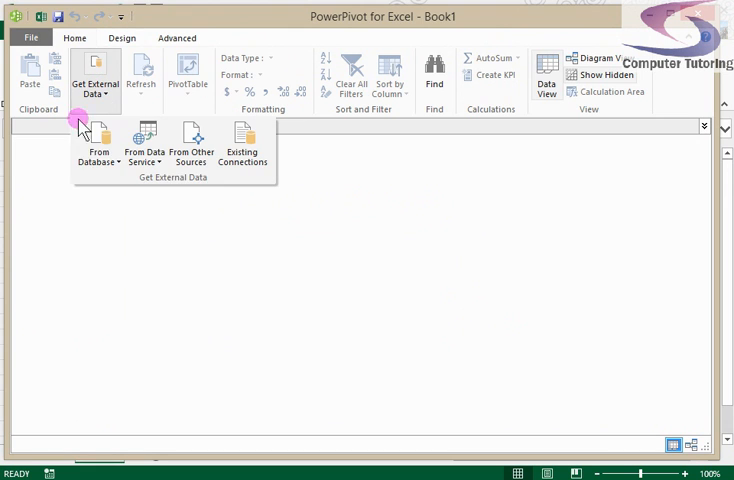
left_click(98, 150)
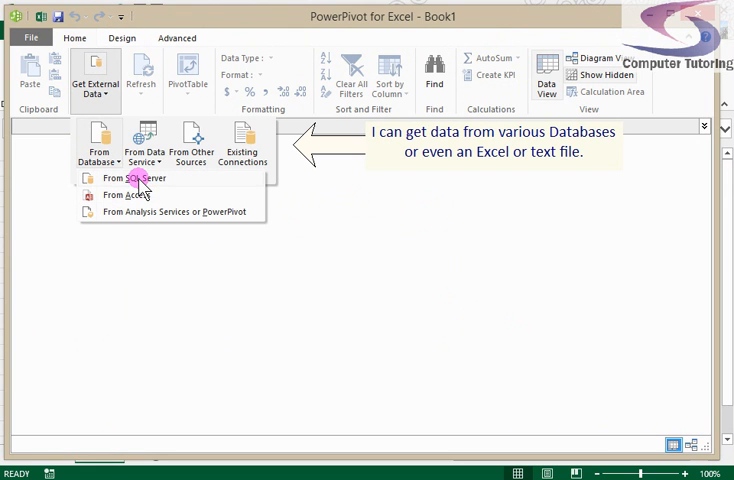
mouse_move(190, 145)
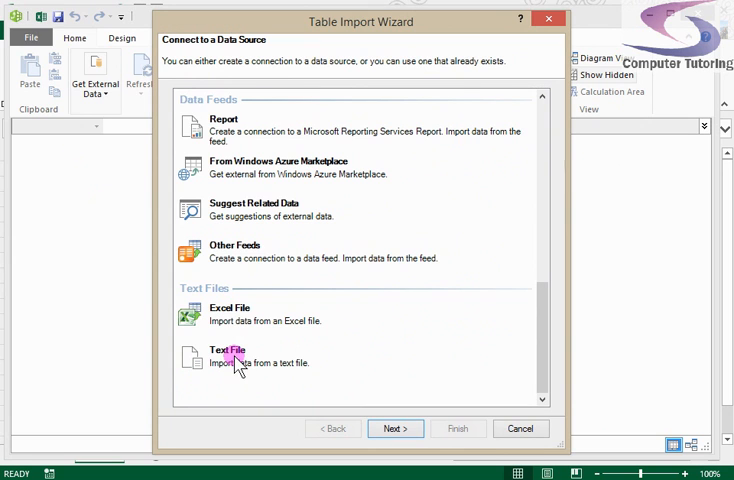
left_click(520, 428)
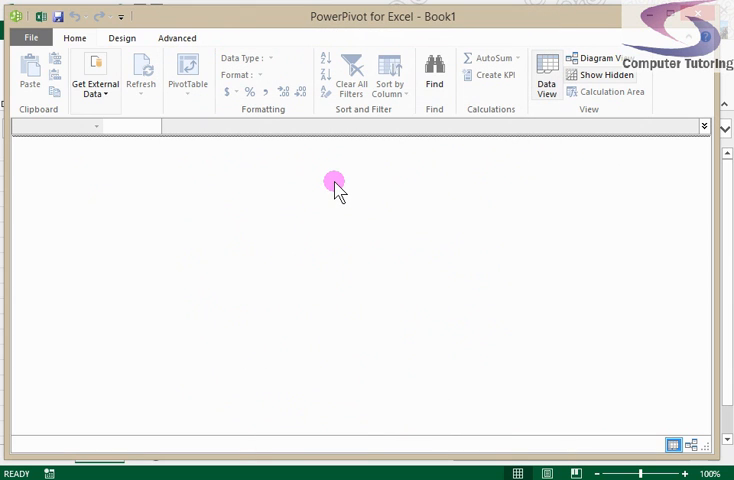